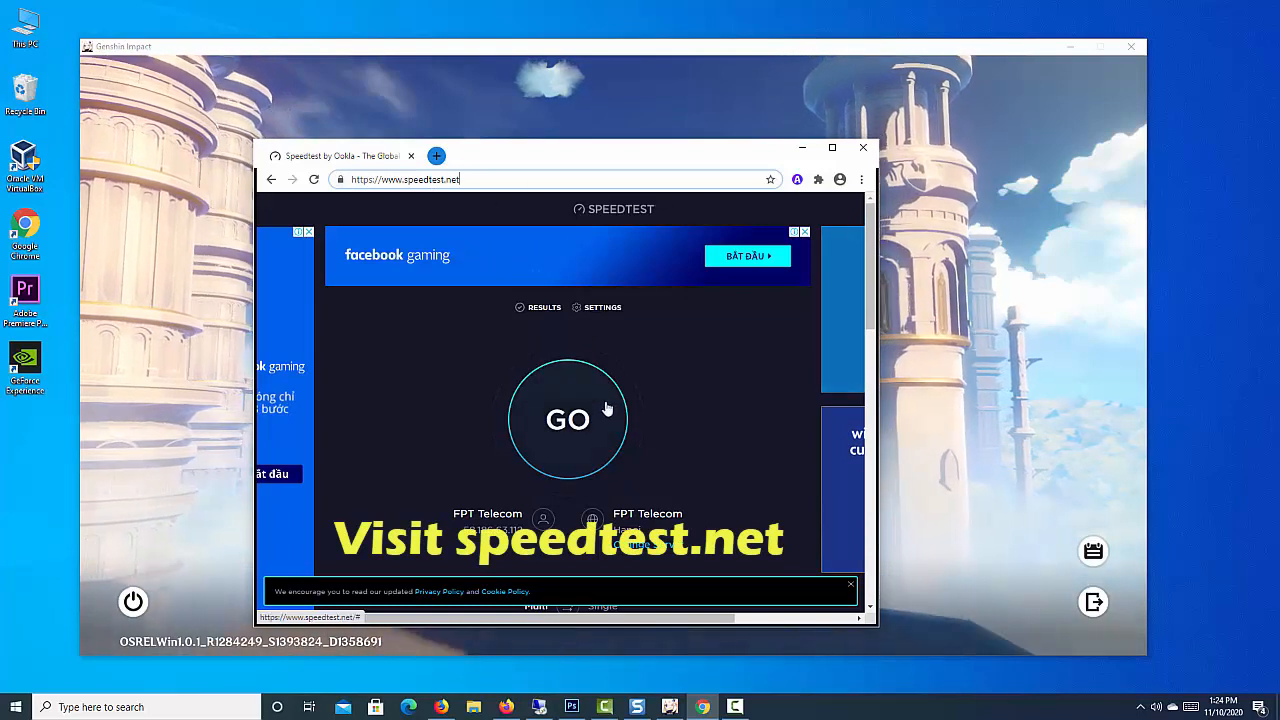
# Run the speedtest.net connection speed test
pyautogui.click(567, 419)
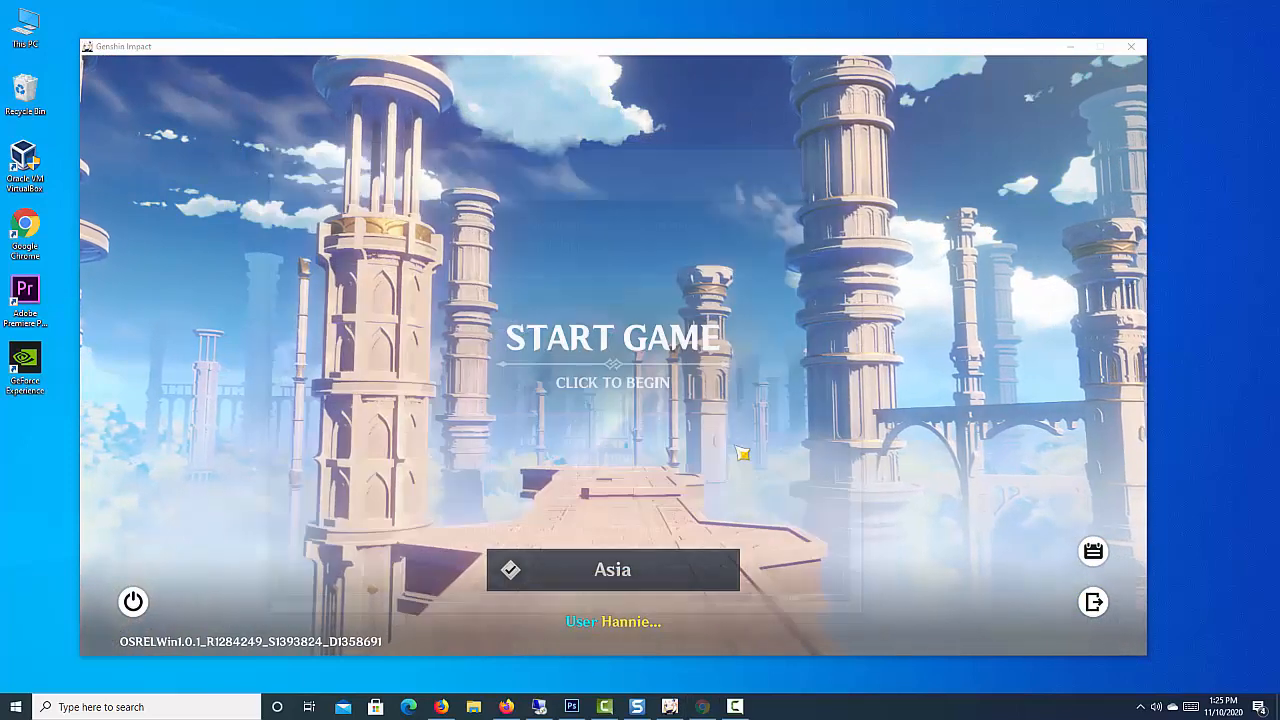
# Choose Asia from the Genshin Impact server list
pyautogui.click(612, 569)
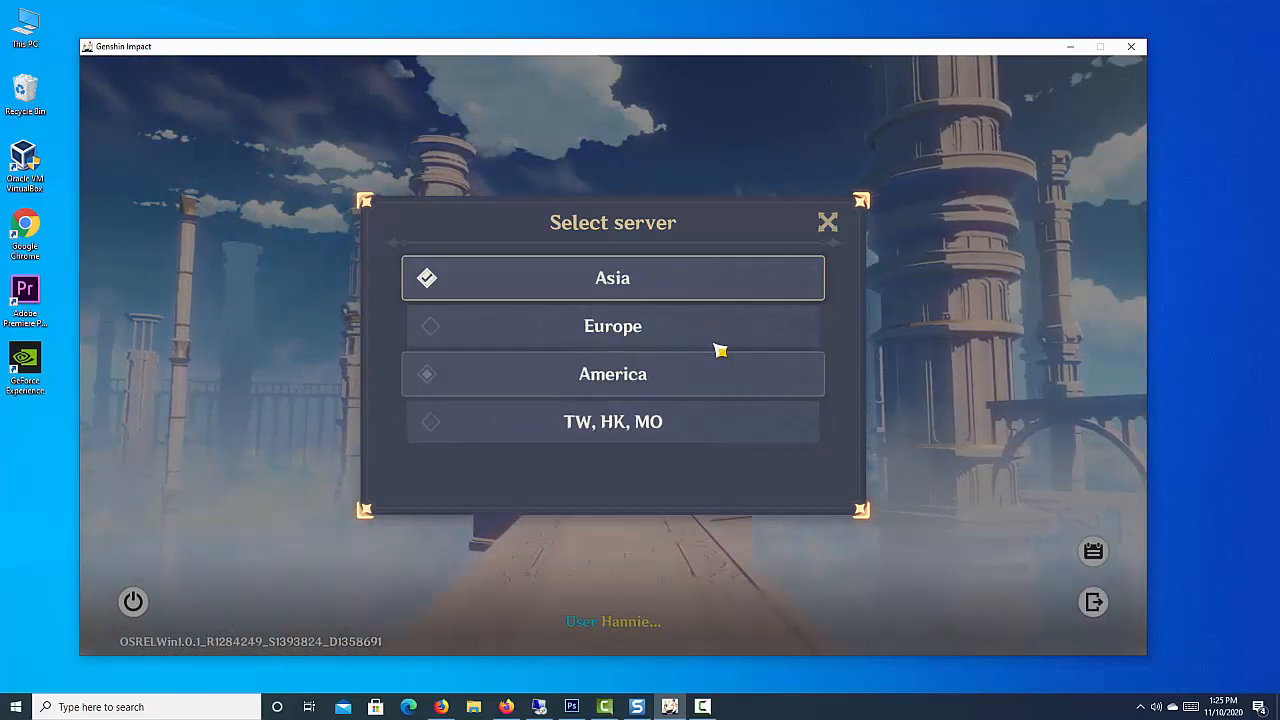
pyautogui.click(612, 278)
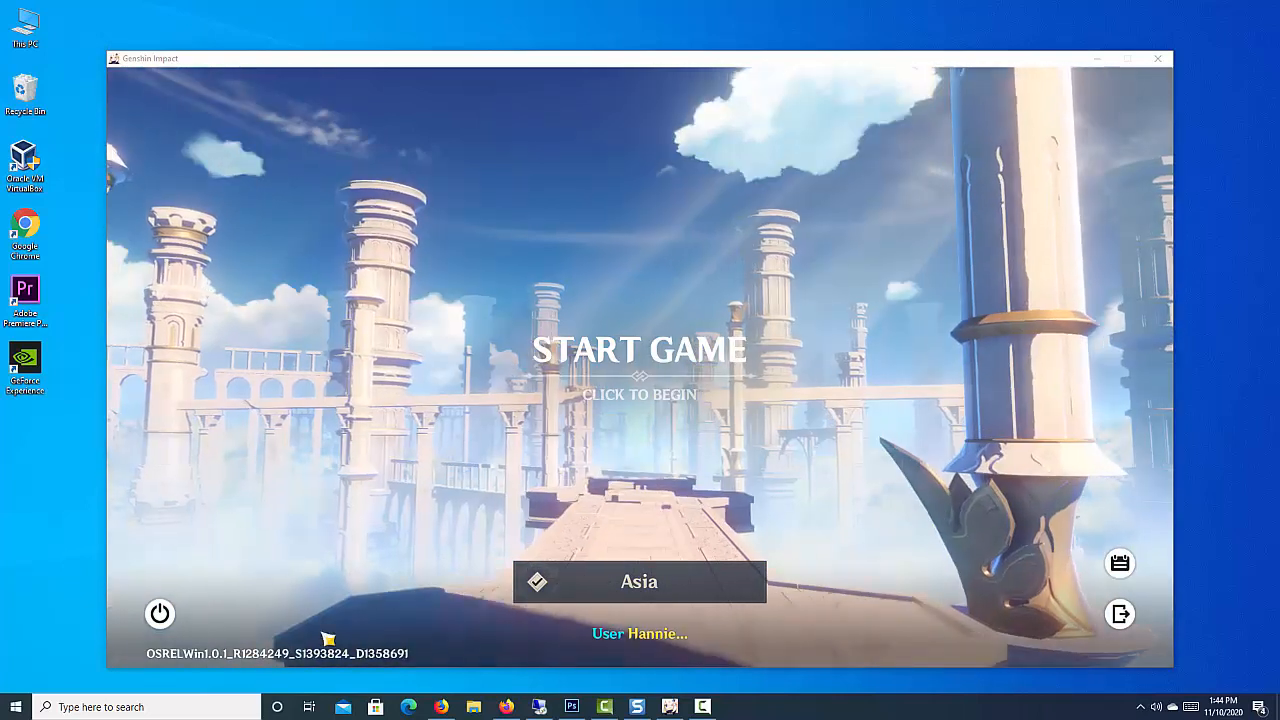
# Run ipconfig /flushdns in an administrator Command Prompt
pyautogui.write('cmd')
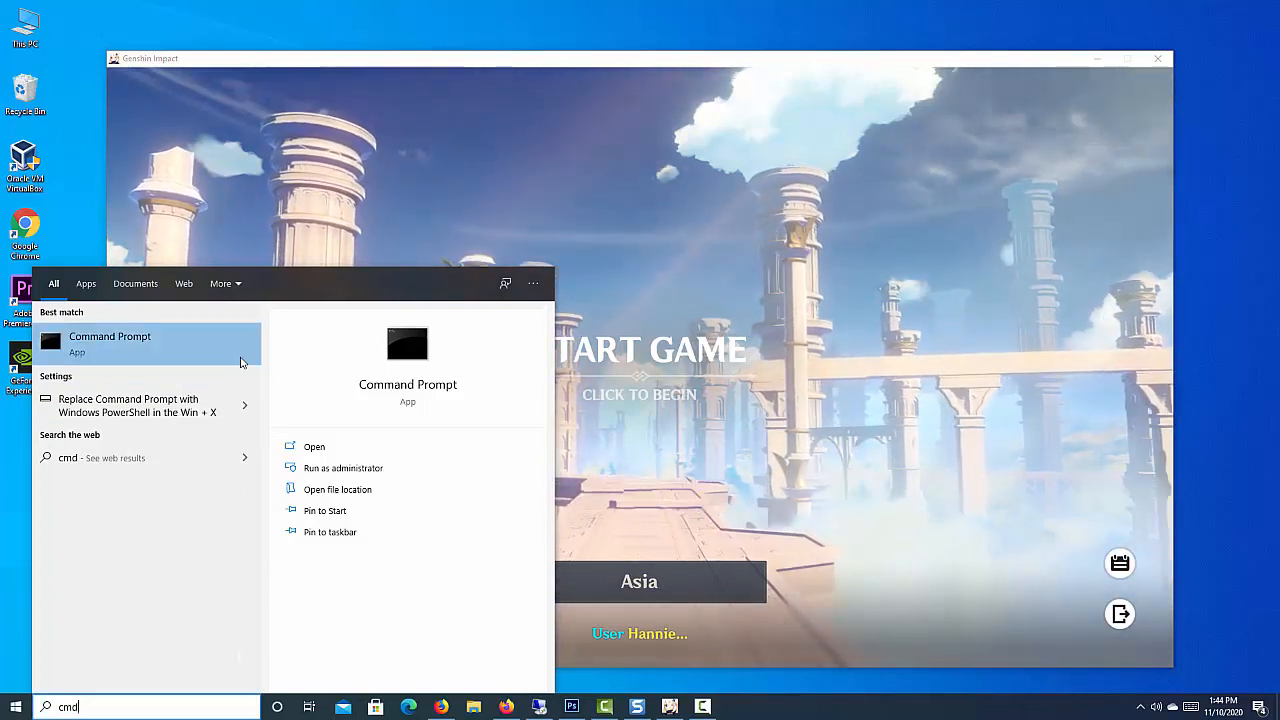
pyautogui.click(343, 468)
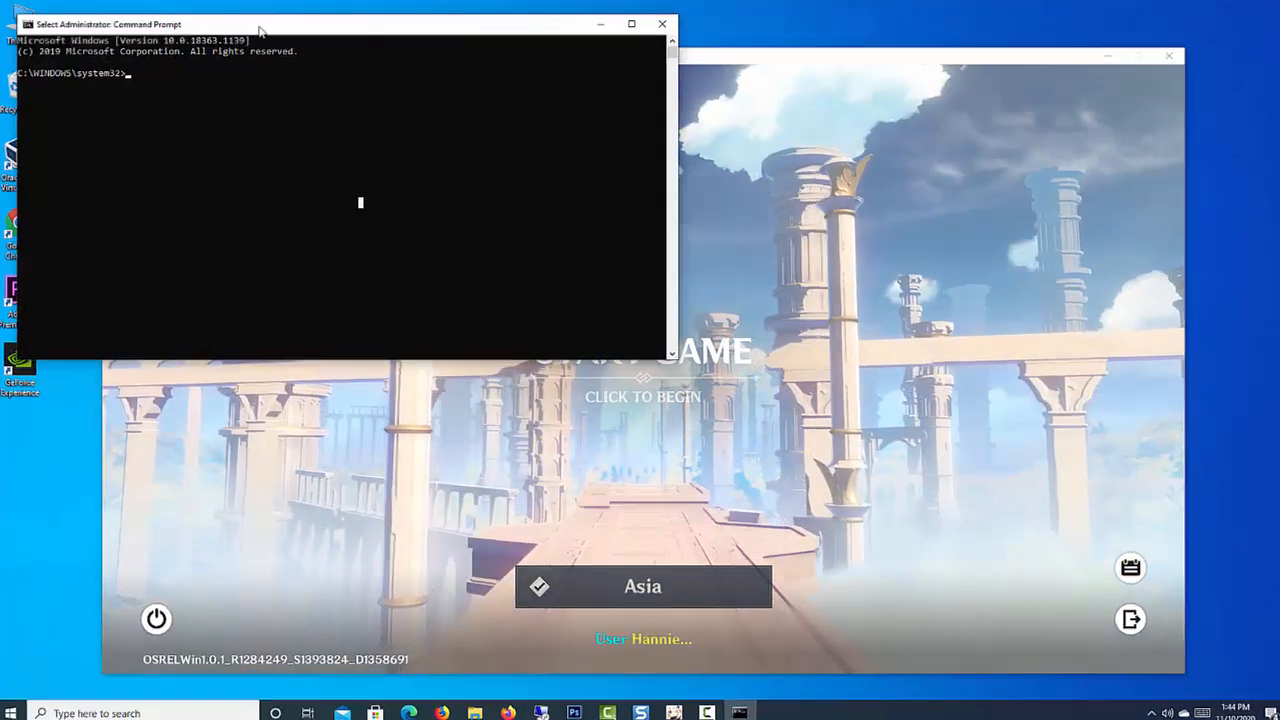
pyautogui.write('ipconfig /flushdns')
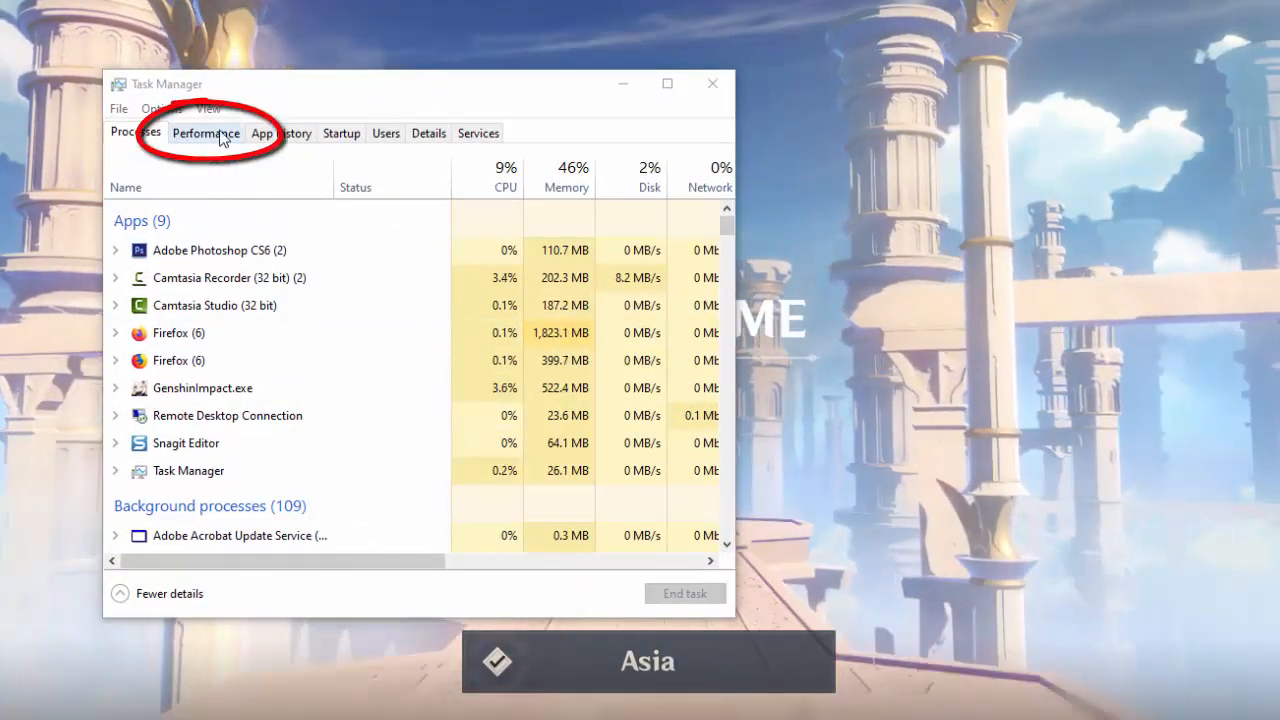
# Switch Task Manager to the Performance tab to view CPU utilization
pyautogui.click(205, 132)
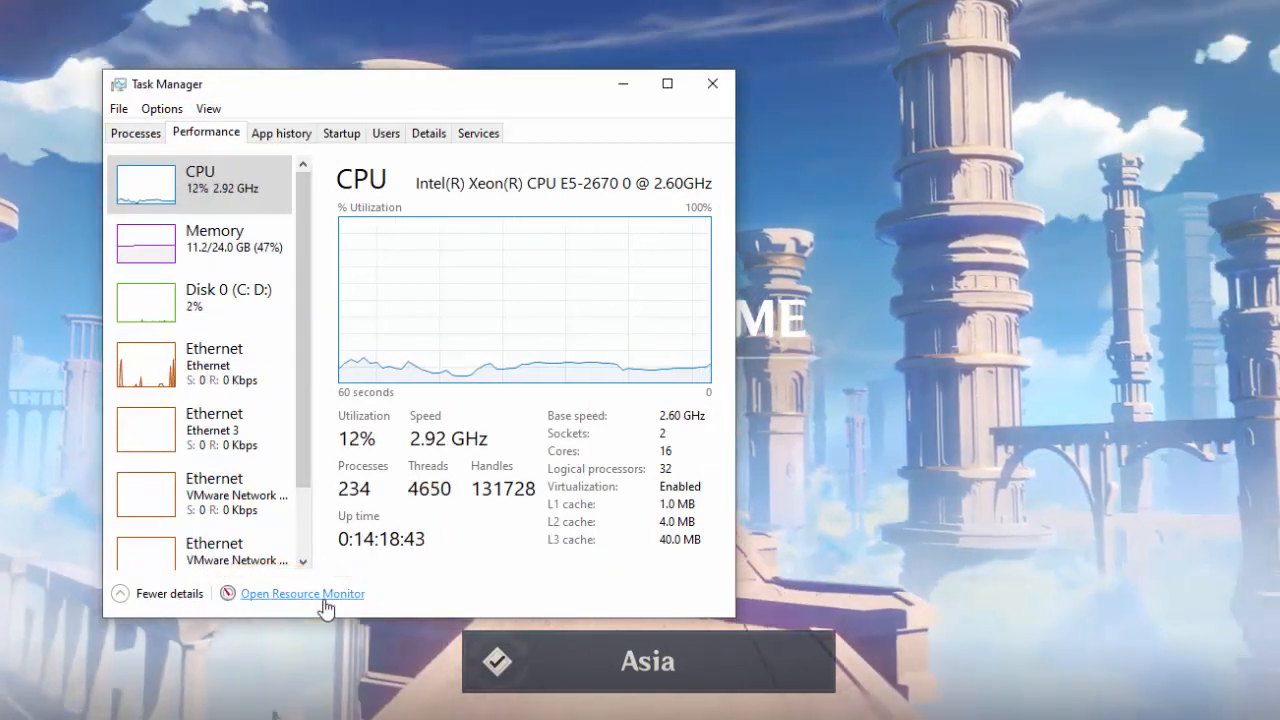
# Open Resource Monitor and bring up actions for OneDrive.exe's network activity
pyautogui.click(302, 593)
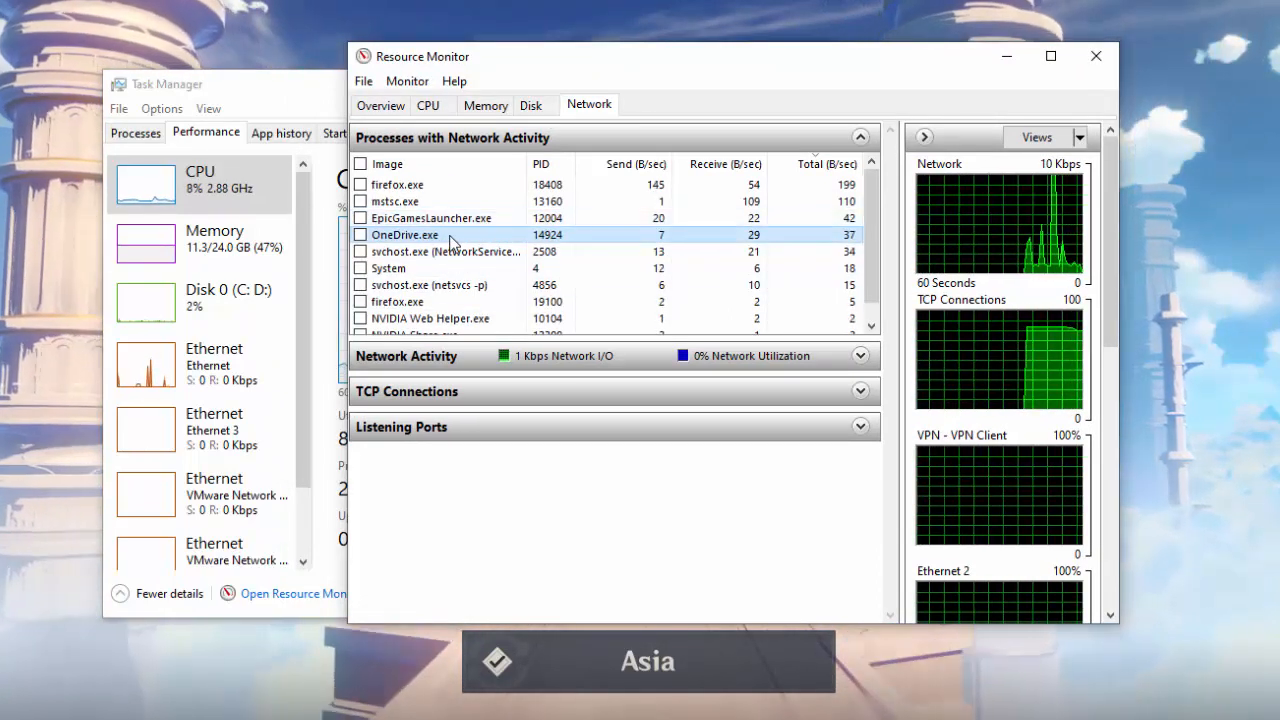
pyautogui.rightClick(404, 251)
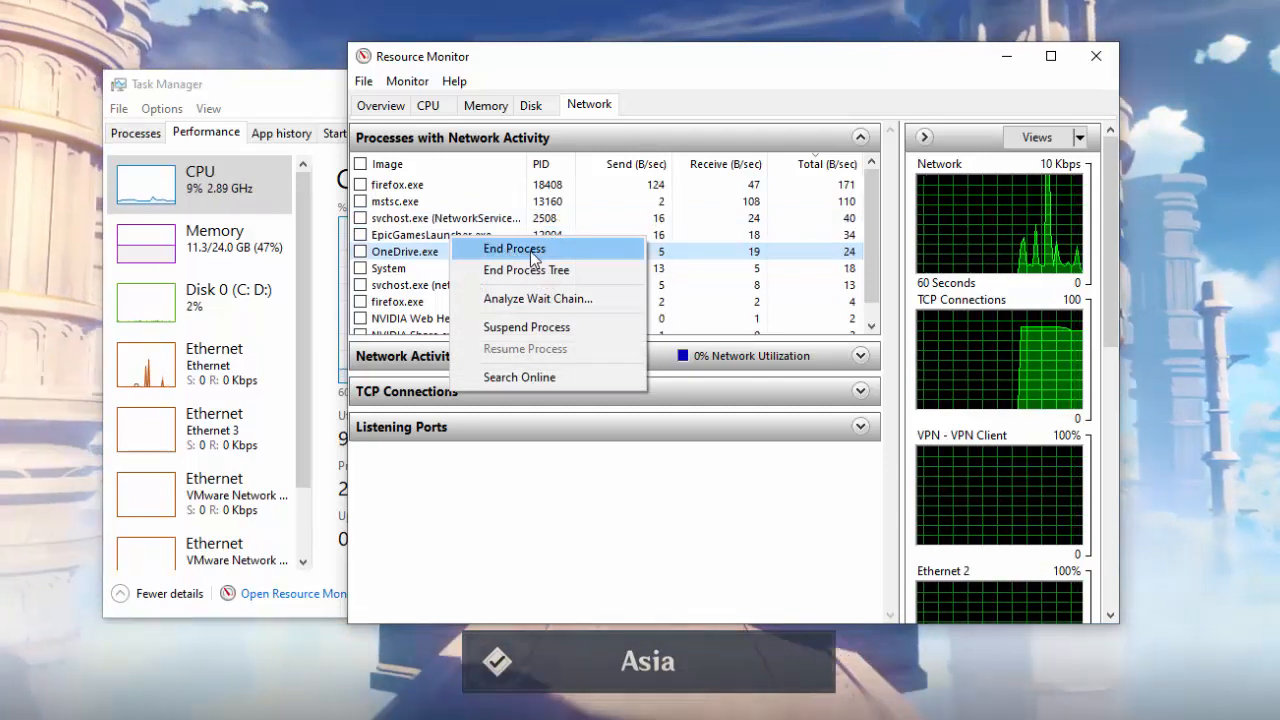